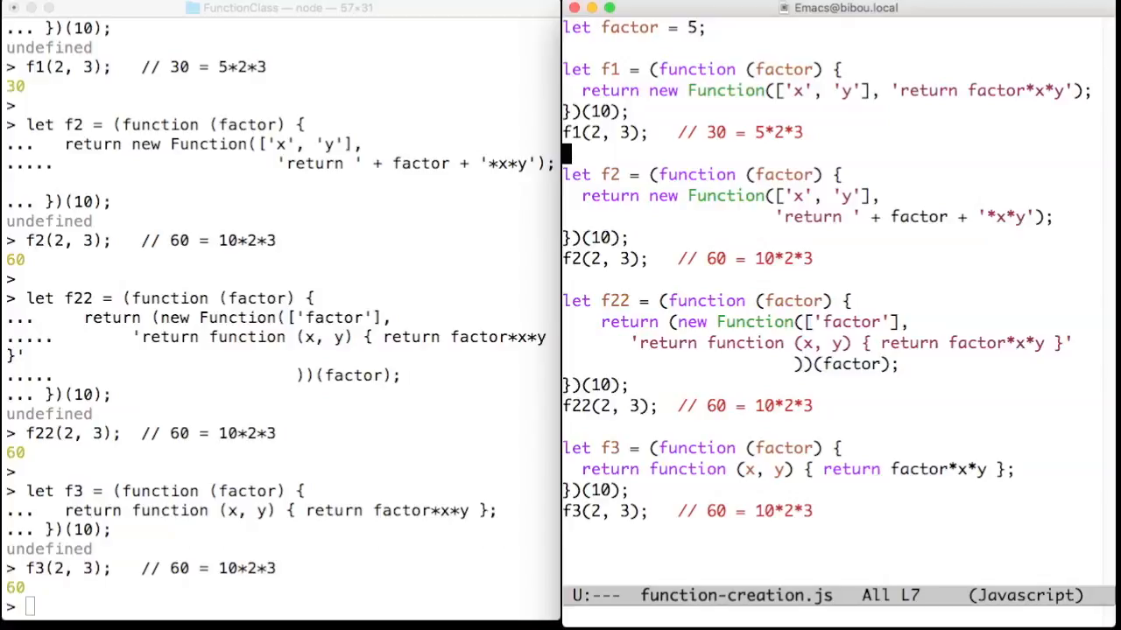
double_click(724, 92)
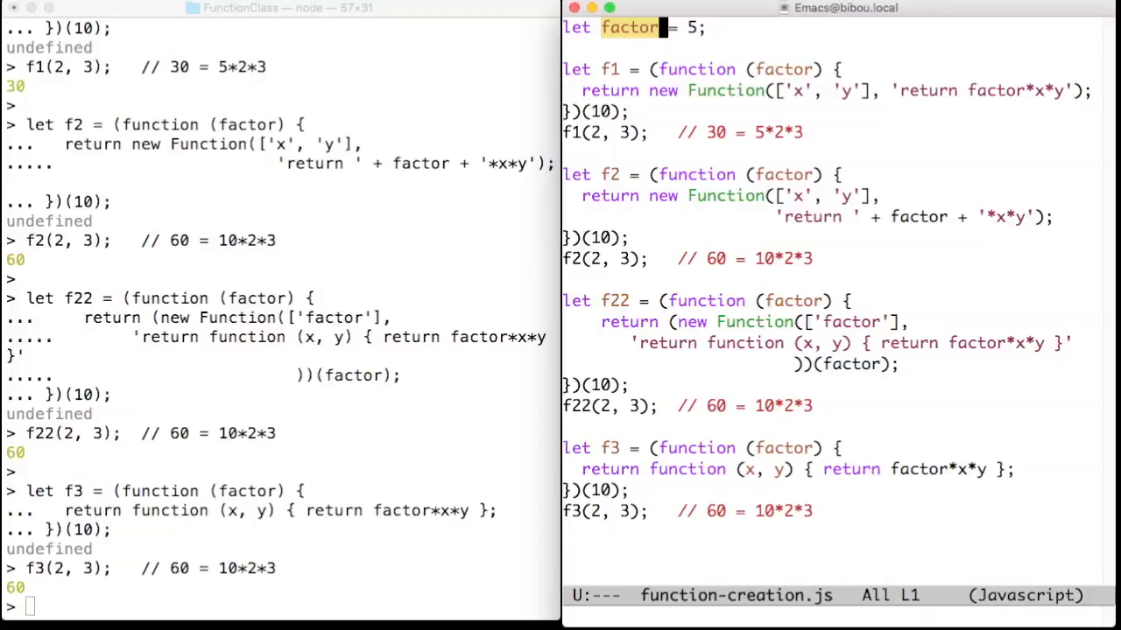
click(784, 175)
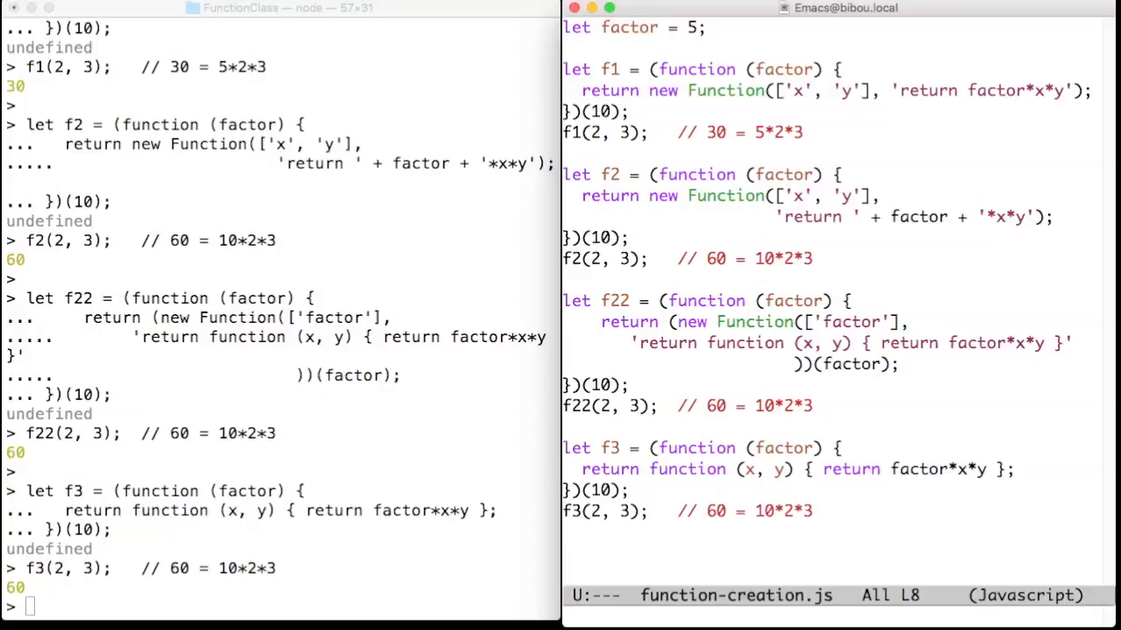
double_click(917, 217)
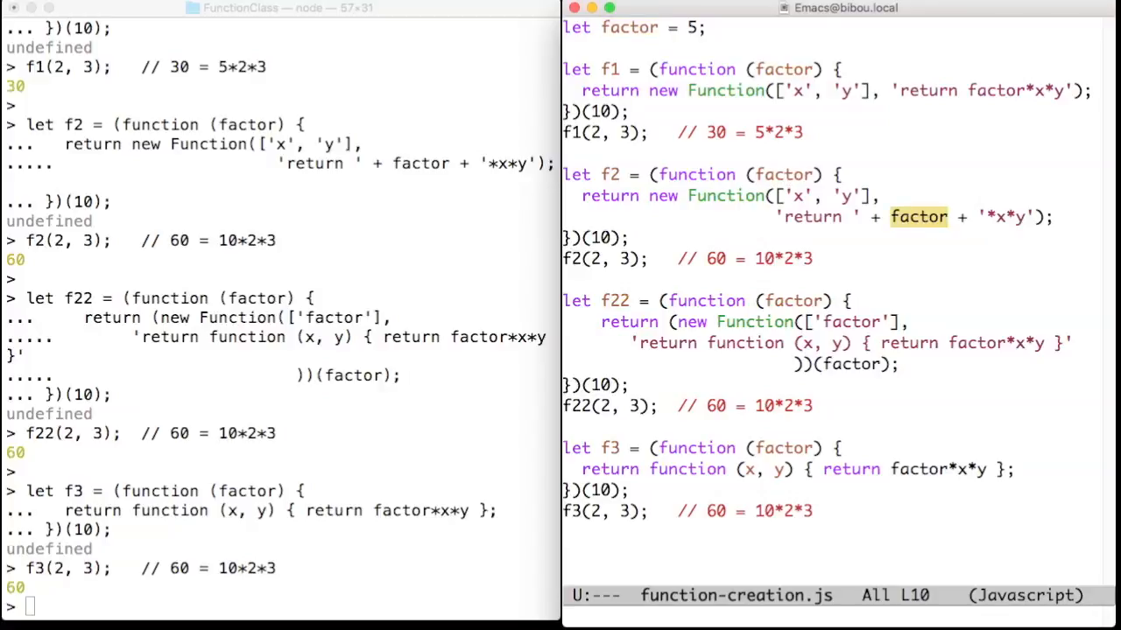